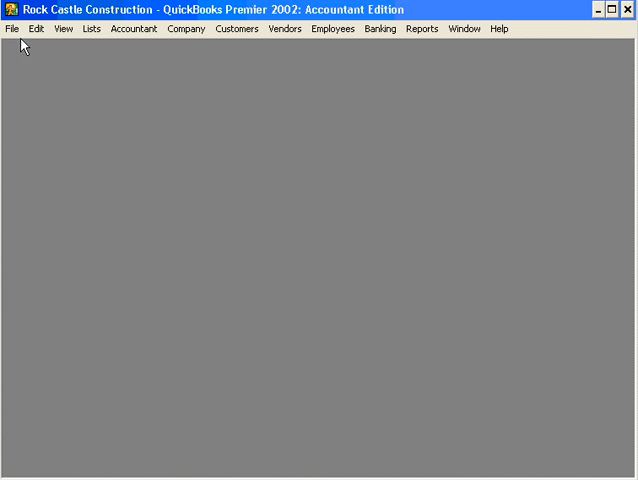
Show the Print Forms submenu from the File menu
click(12, 28)
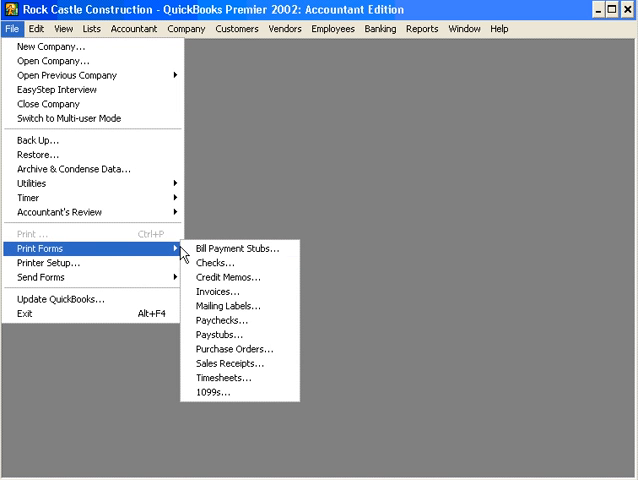
mouse_move(236, 248)
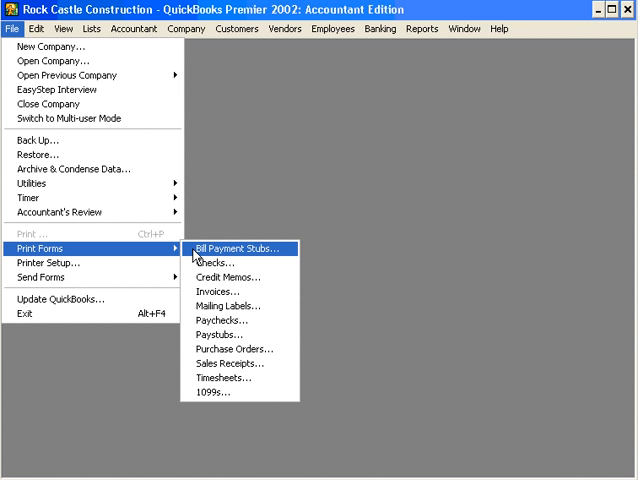
mouse_move(230, 320)
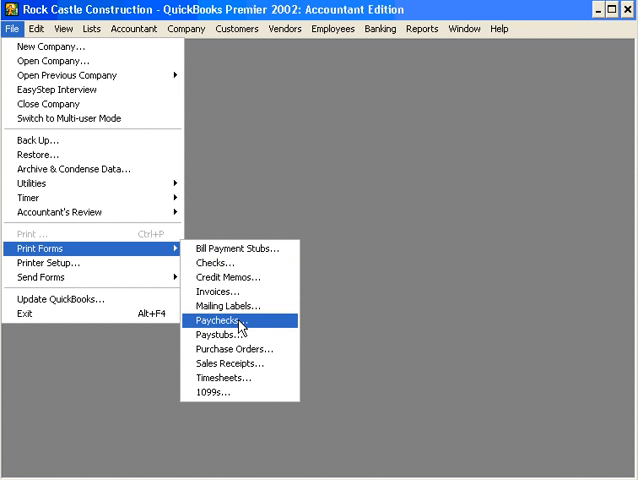
Bring up Select Paychecks to Print, listing three 12/15/2003 paychecks from Checking
click(218, 320)
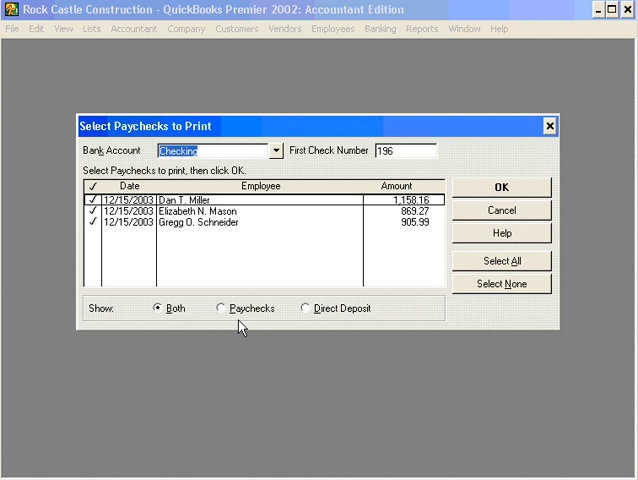
mouse_move(266, 328)
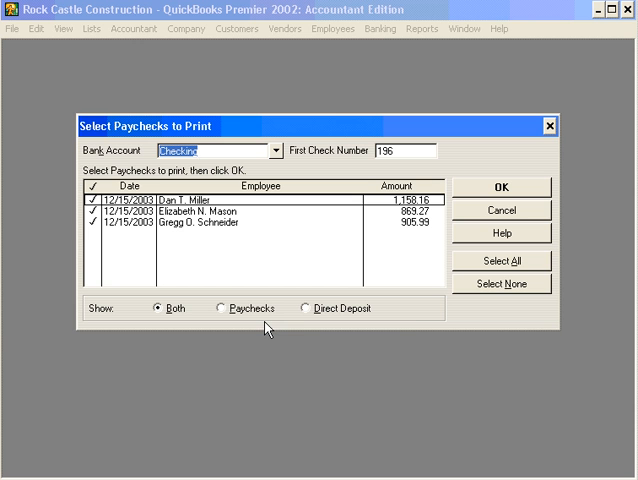
mouse_move(410, 322)
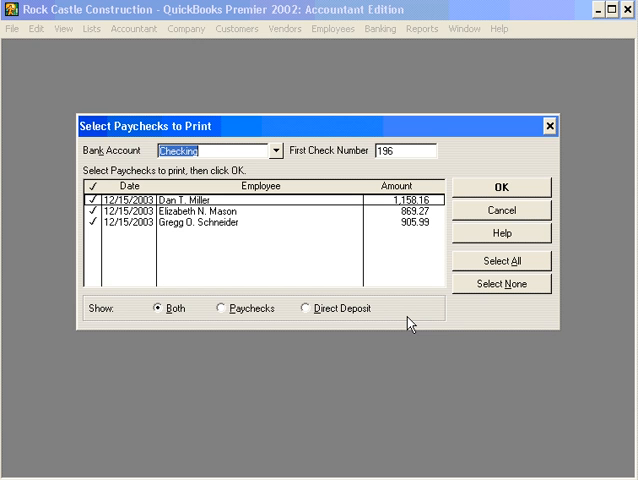
mouse_move(252, 232)
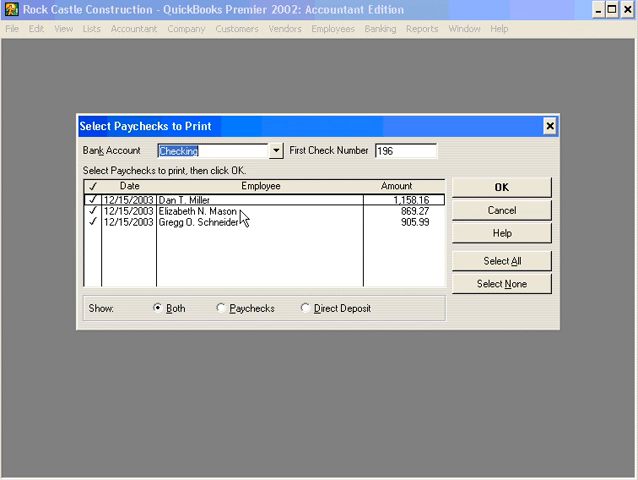
mouse_move(414, 222)
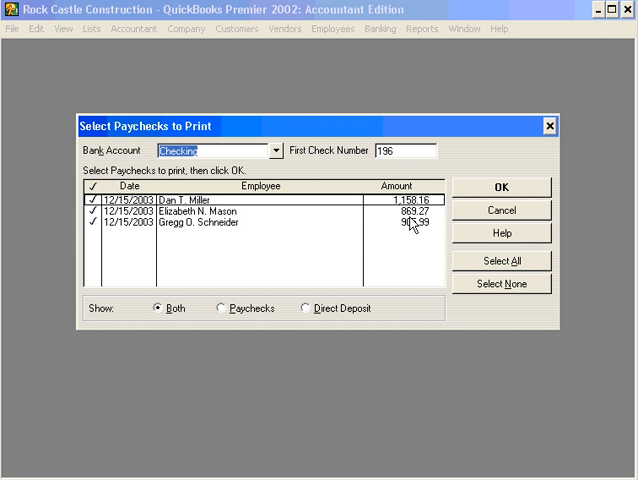
Cancel the print list and reach the 12/15/2003 $869.27 paycheck via Banking > Use Register
click(504, 210)
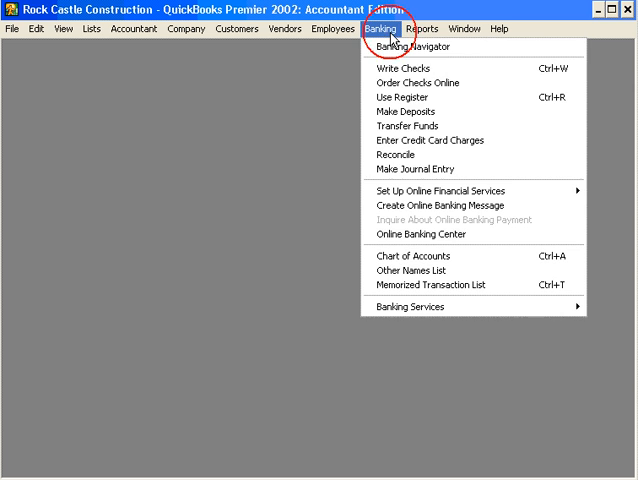
click(396, 68)
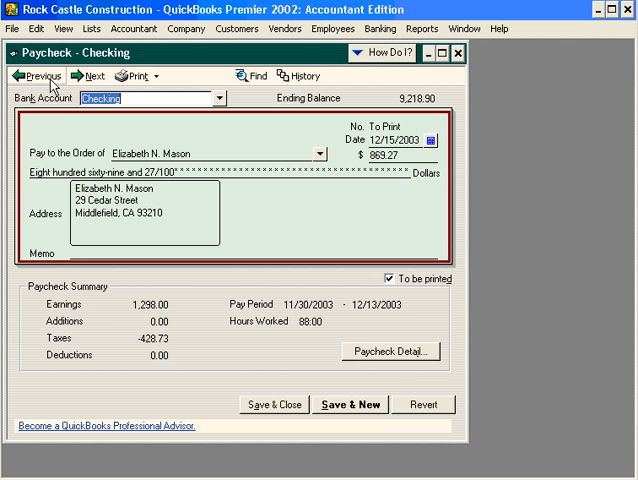
mouse_move(394, 362)
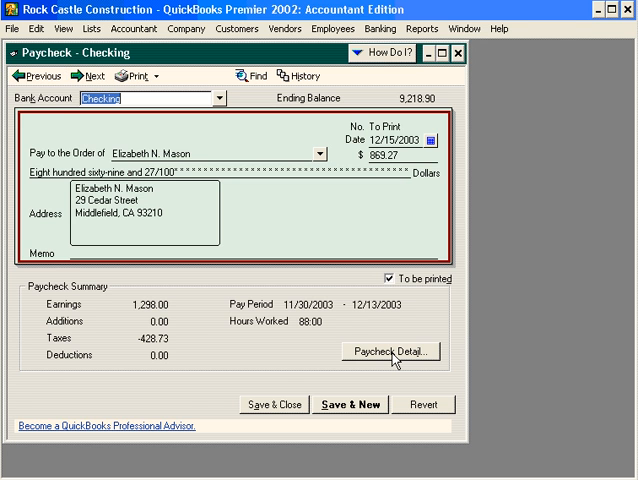
Enter 4 Overtime Pay hours in Paycheck Detail, raising the amount to $919.14
click(392, 352)
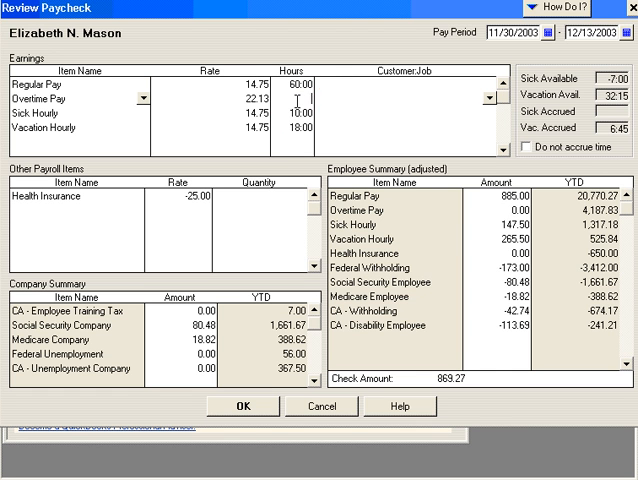
text(4:00)
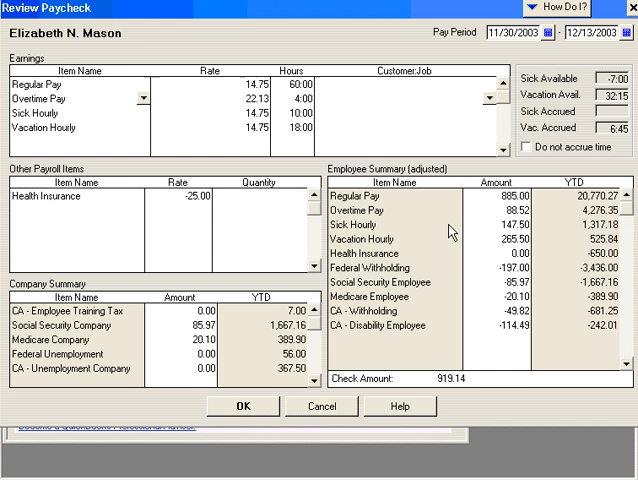
click(244, 406)
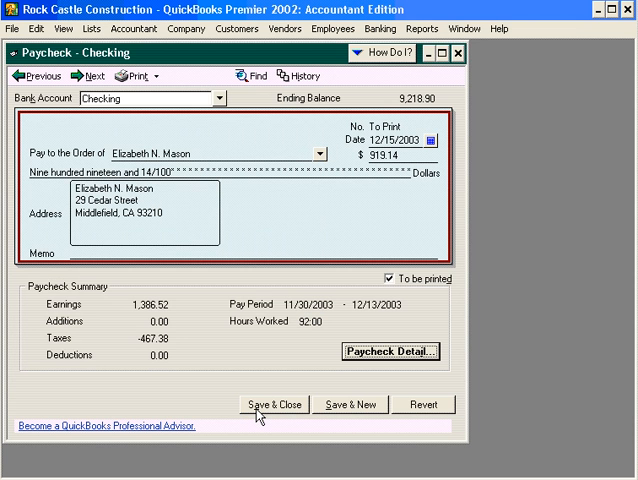
mouse_move(276, 408)
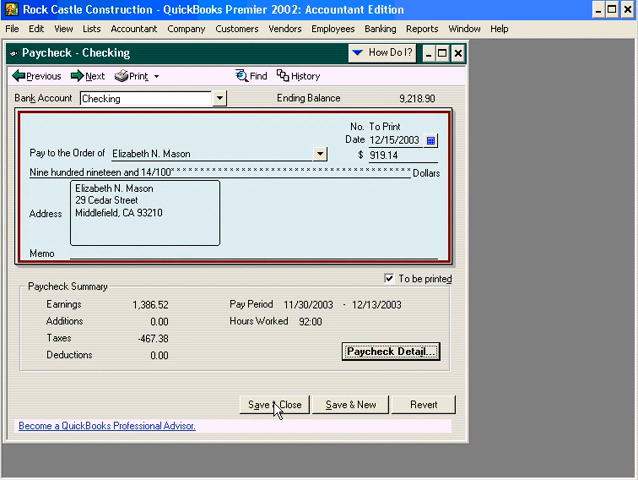
Save and close Elizabeth N. Mason's corrected $919.14 paycheck
click(280, 404)
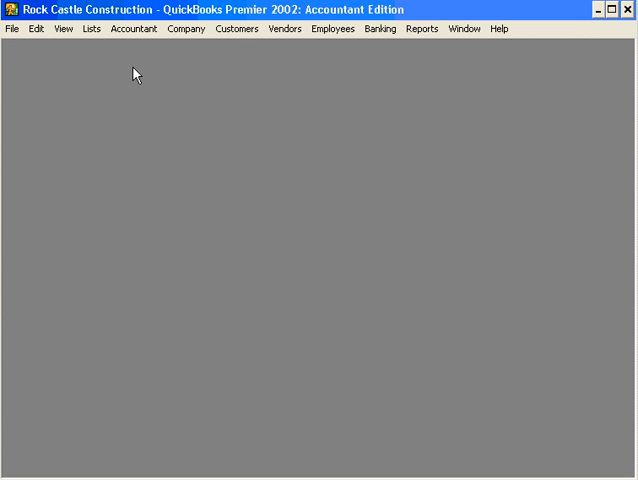
click(12, 28)
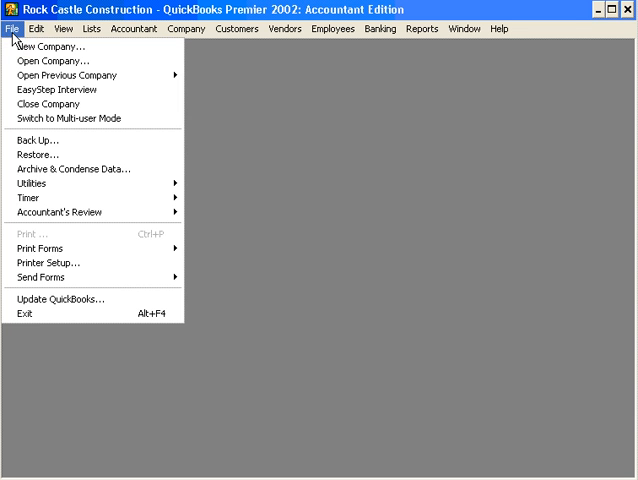
mouse_move(40, 248)
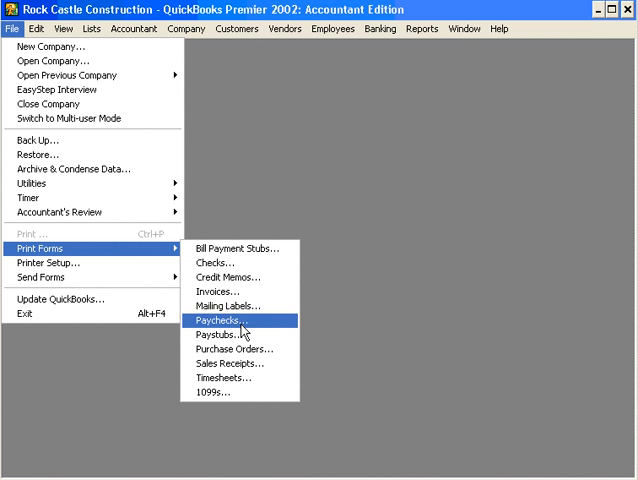
click(220, 320)
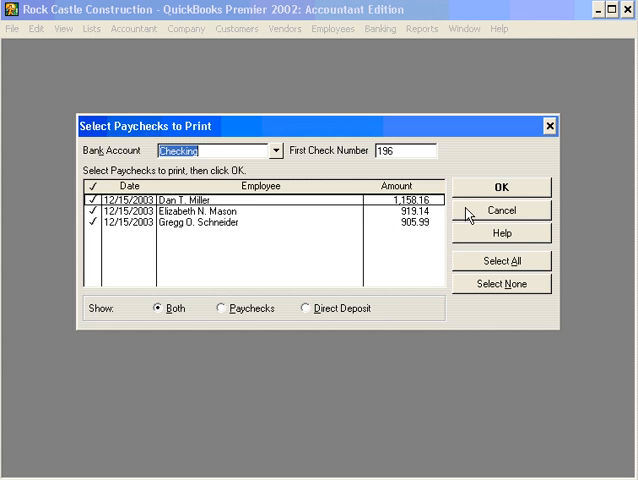
click(504, 212)
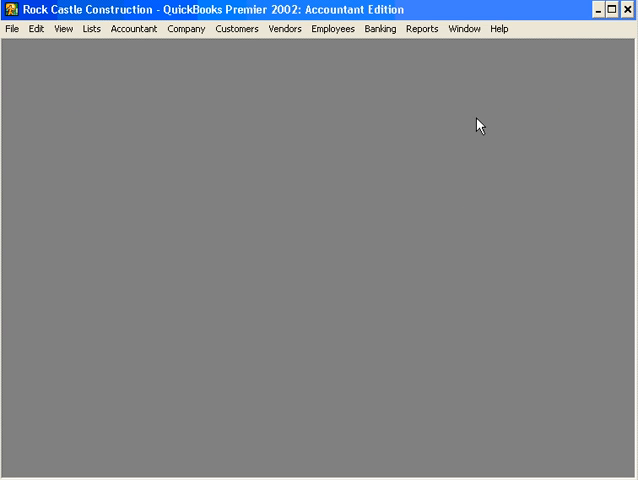